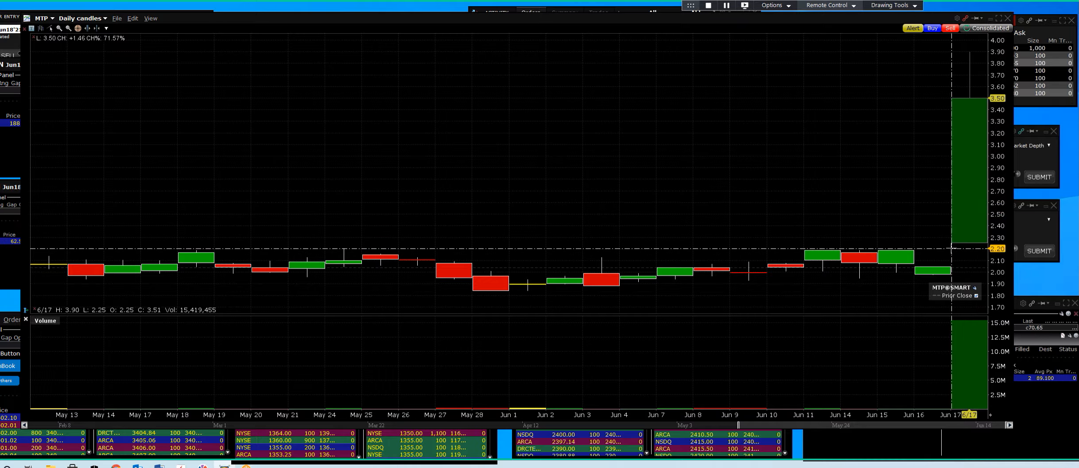
{"action": "mouse_move", "coordinate": [963, 240]}
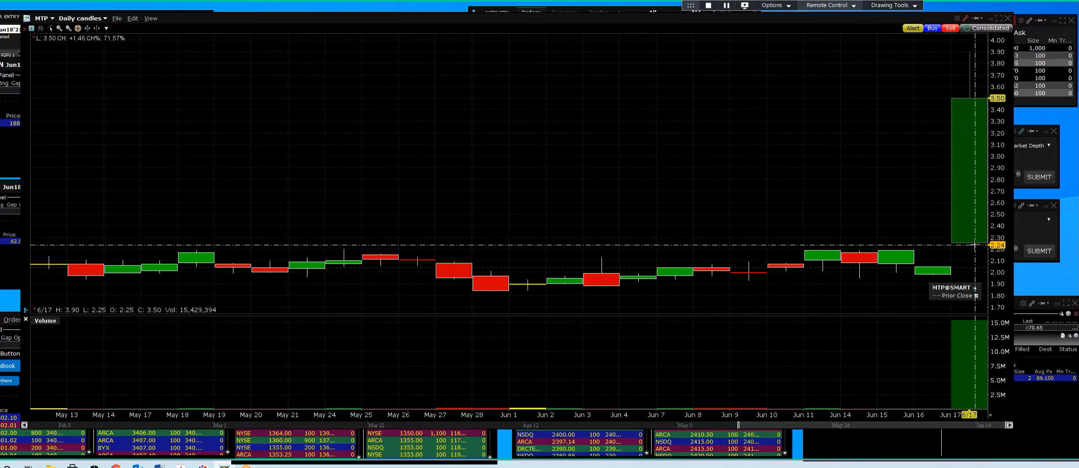
{"action": "mouse_move", "coordinate": [990, 240]}
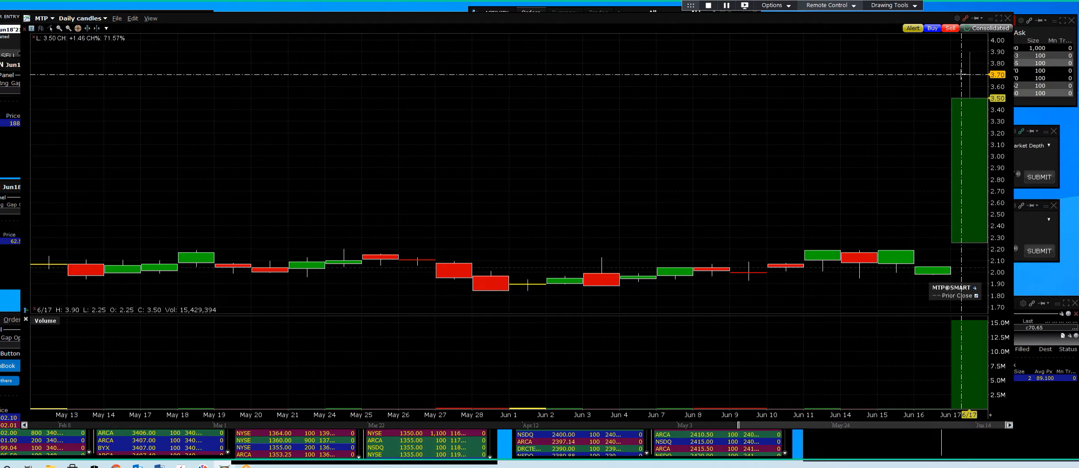
{"action": "mouse_move", "coordinate": [977, 238]}
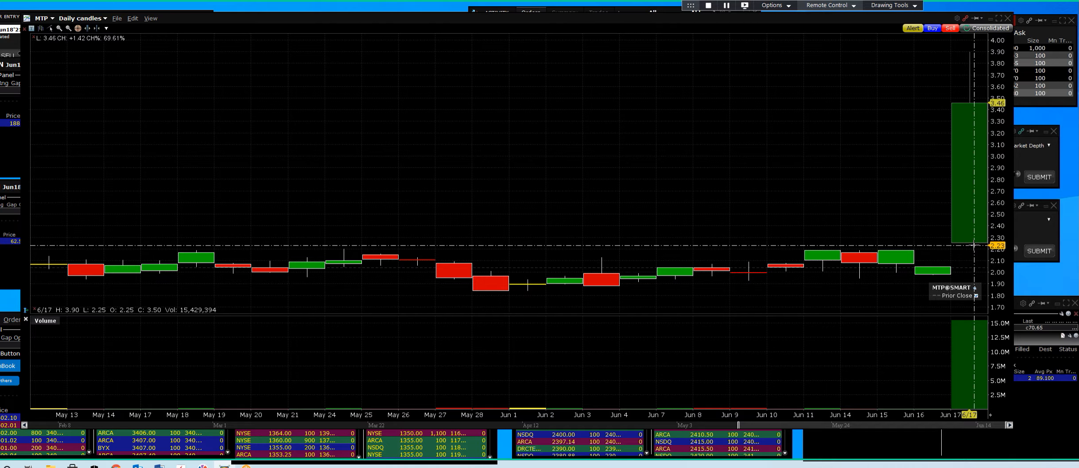
{"action": "mouse_move", "coordinate": [963, 131]}
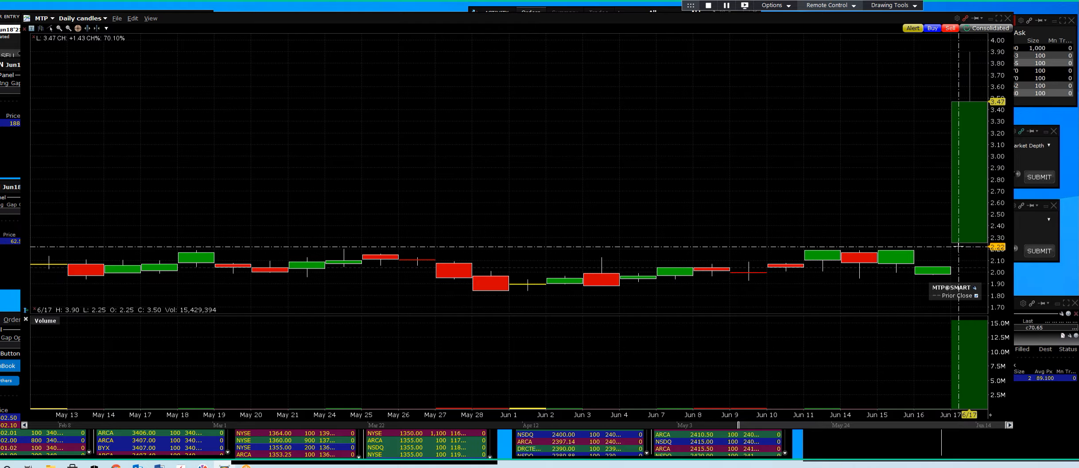
{"action": "mouse_move", "coordinate": [961, 101]}
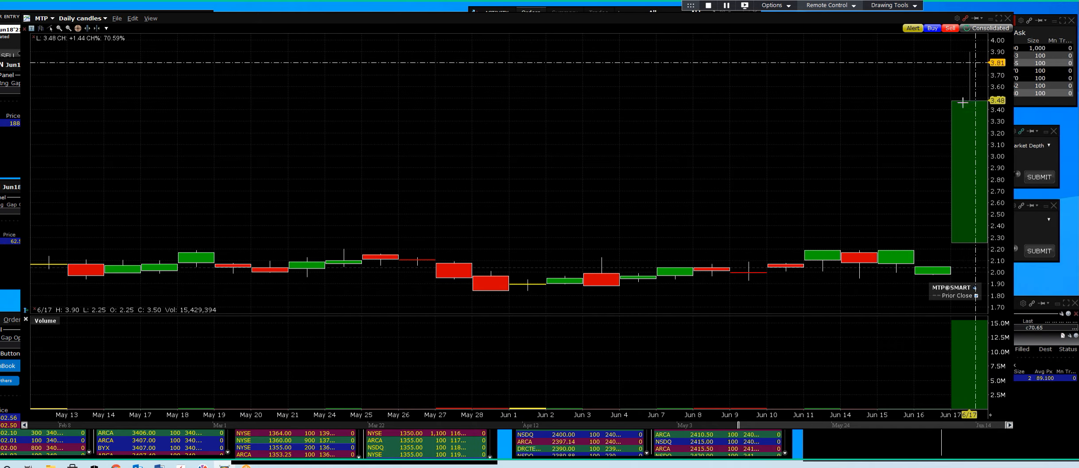
{"action": "mouse_move", "coordinate": [972, 62]}
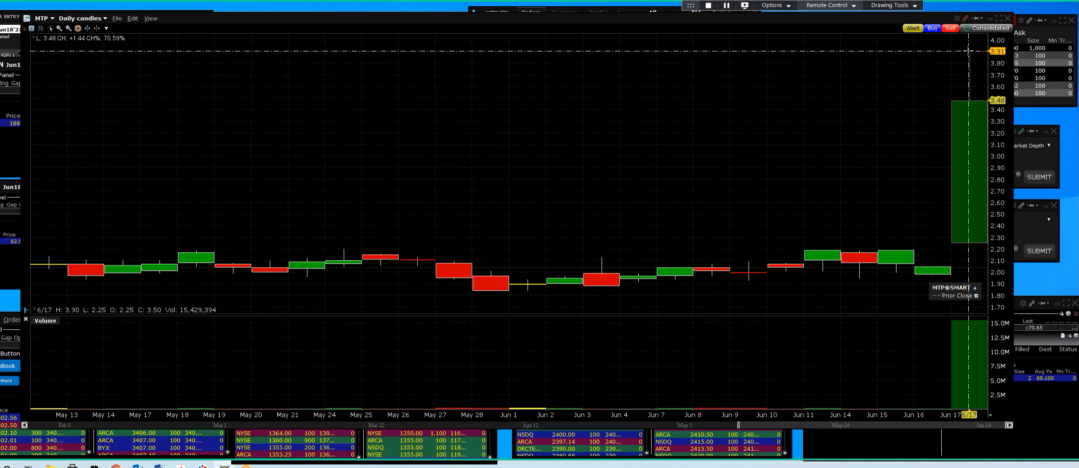
{"action": "mouse_move", "coordinate": [970, 267]}
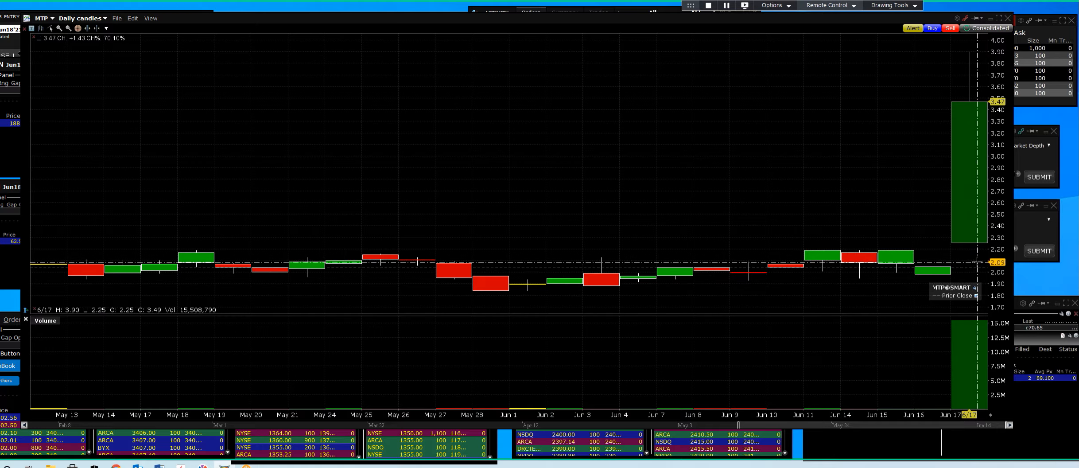
{"action": "mouse_move", "coordinate": [925, 104]}
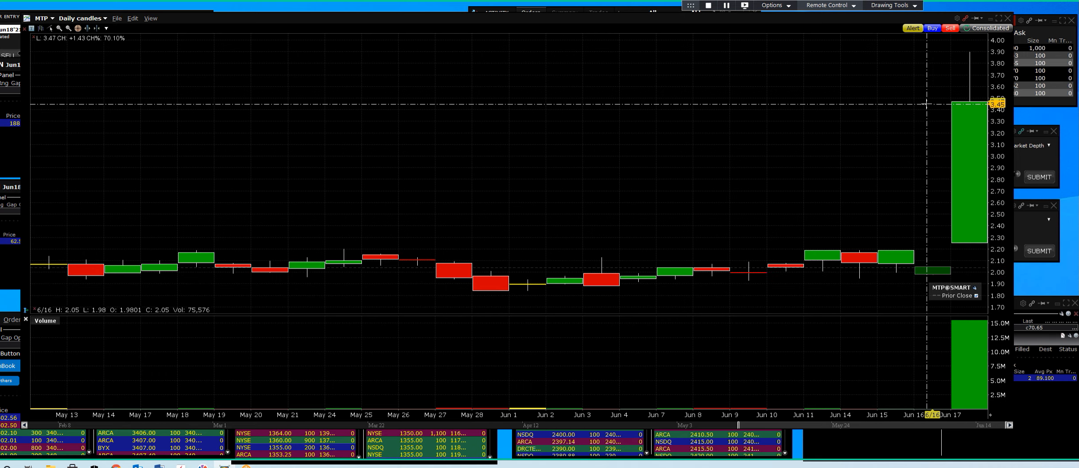
{"action": "mouse_move", "coordinate": [847, 168]}
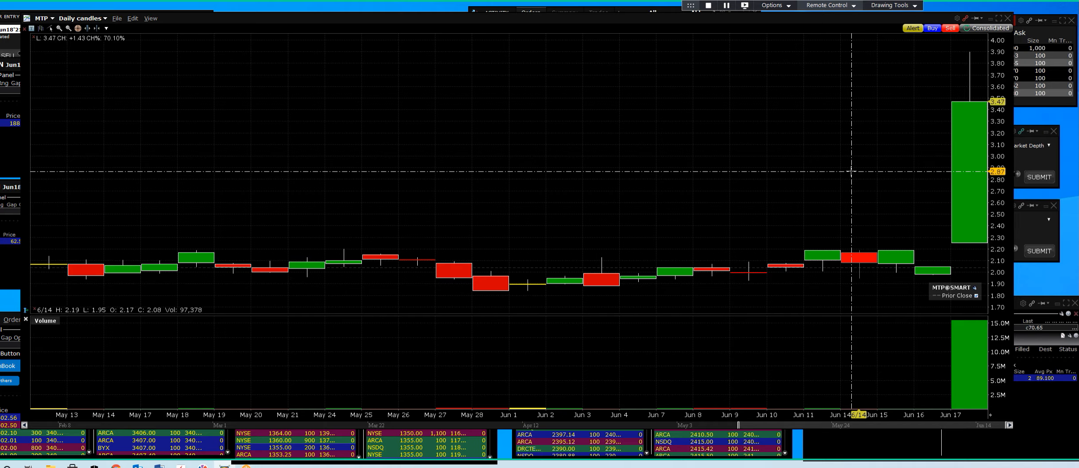
{"action": "mouse_move", "coordinate": [900, 184]}
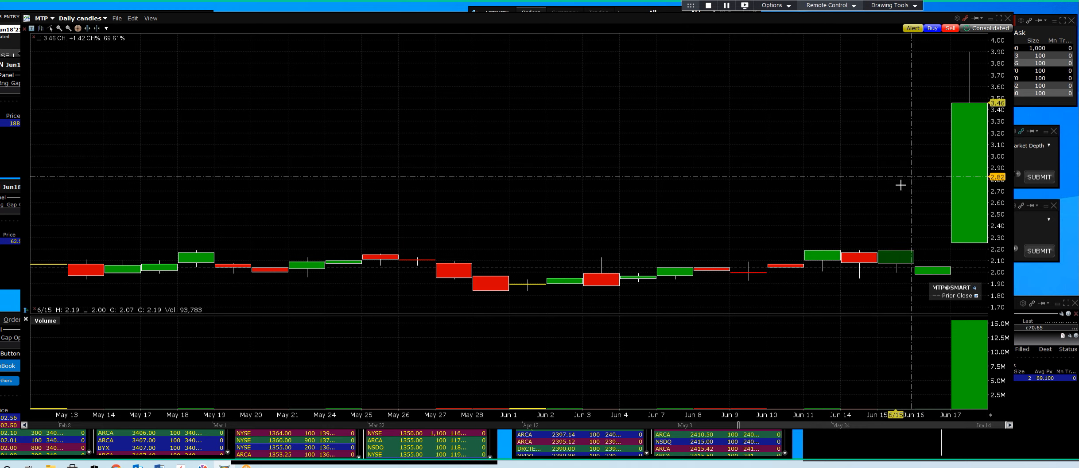
{"action": "mouse_move", "coordinate": [918, 165]}
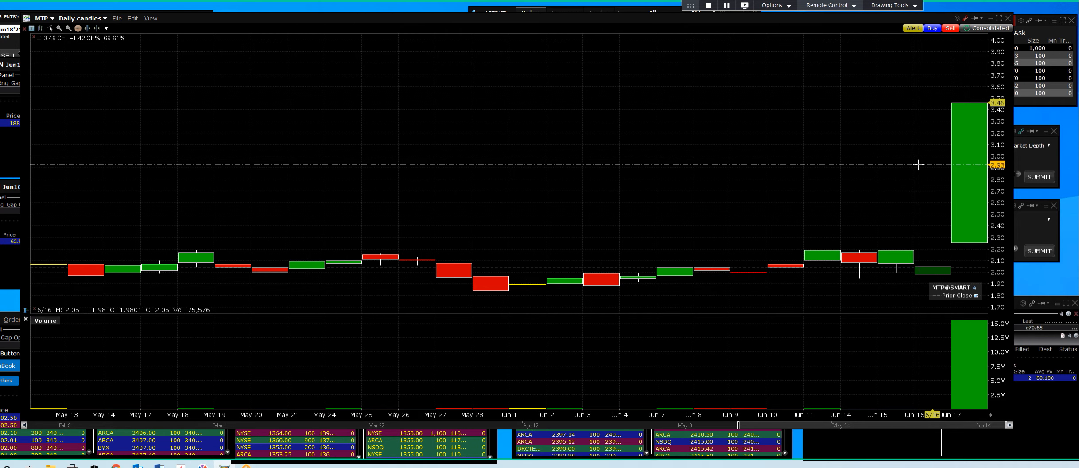
{"action": "mouse_move", "coordinate": [970, 234]}
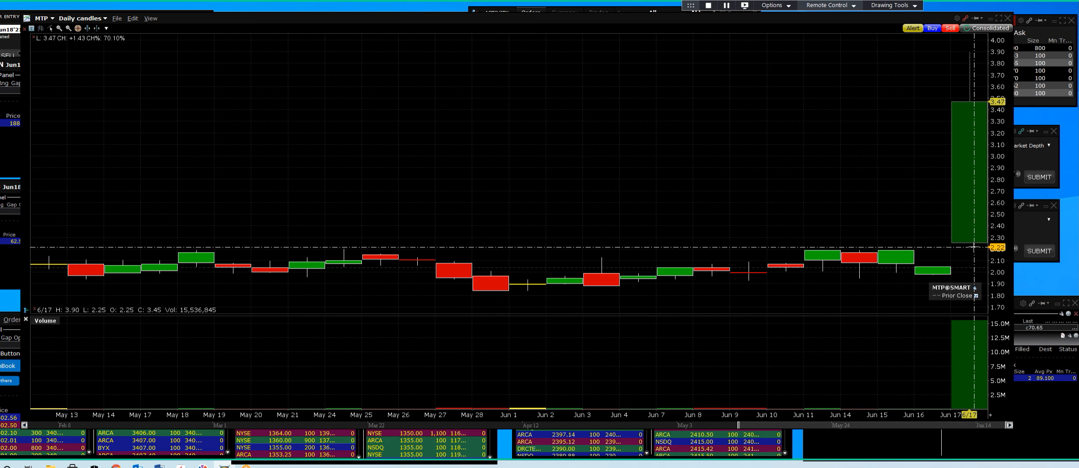
{"action": "mouse_move", "coordinate": [482, 250]}
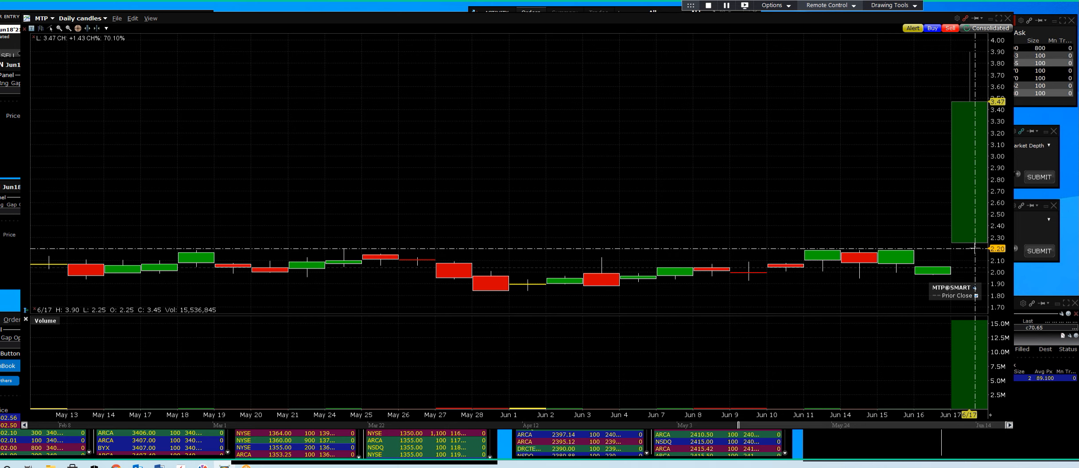